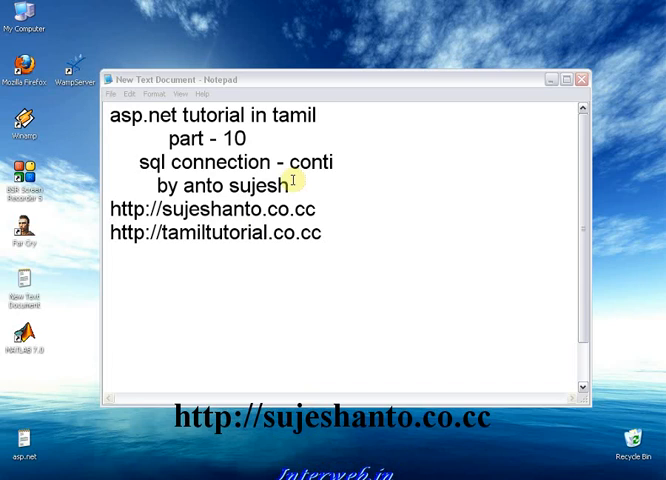
{"action": "mouse_move", "coordinate": [536, 112]}
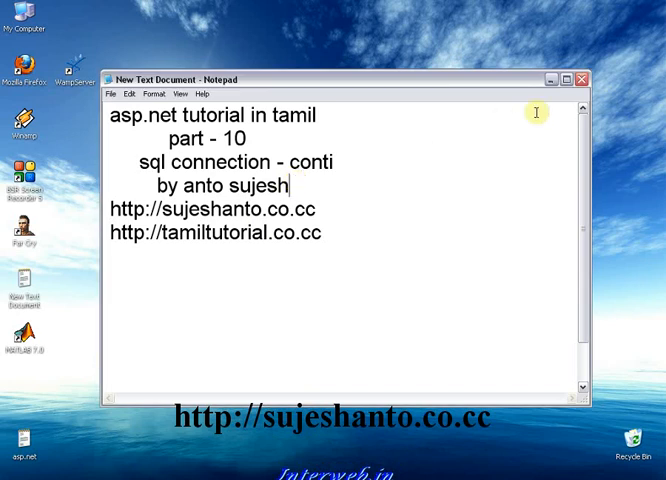
Step: Bring the SQL Server Management Studio window in front of the Notepad tutorial notes
{"action": "left_click", "coordinate": [576, 80]}
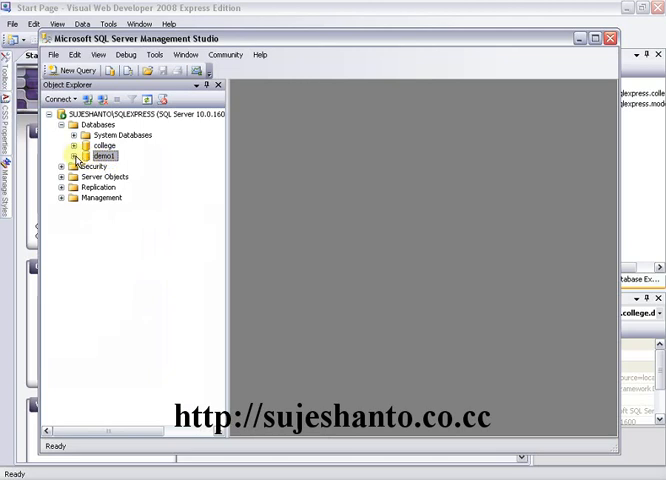
Step: Expand a SQLExpress database and its Tables node in Object Explorer, then collapse it again
{"action": "left_click", "coordinate": [76, 156]}
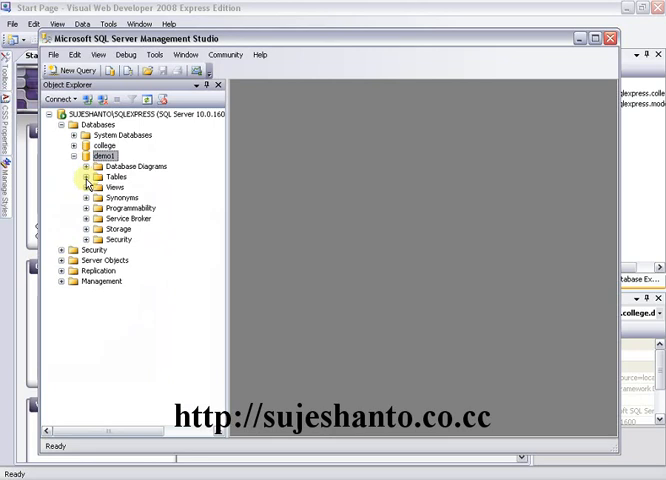
{"action": "left_click", "coordinate": [86, 176]}
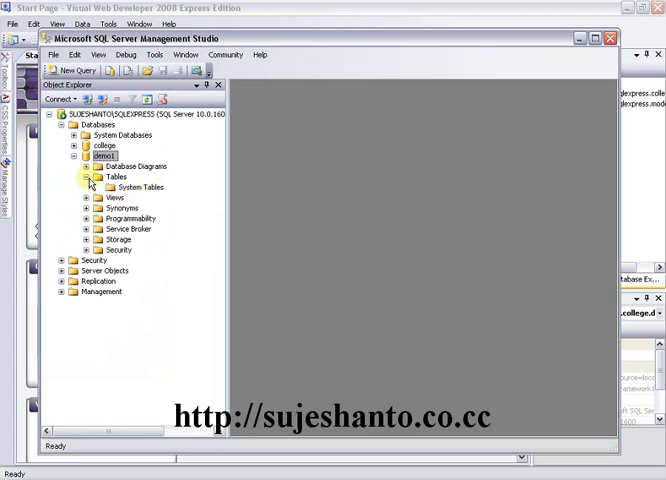
{"action": "left_click", "coordinate": [88, 176]}
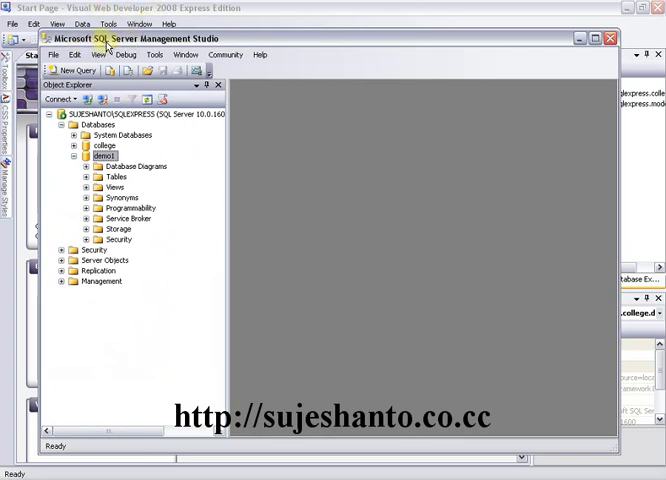
{"action": "mouse_move", "coordinate": [148, 44]}
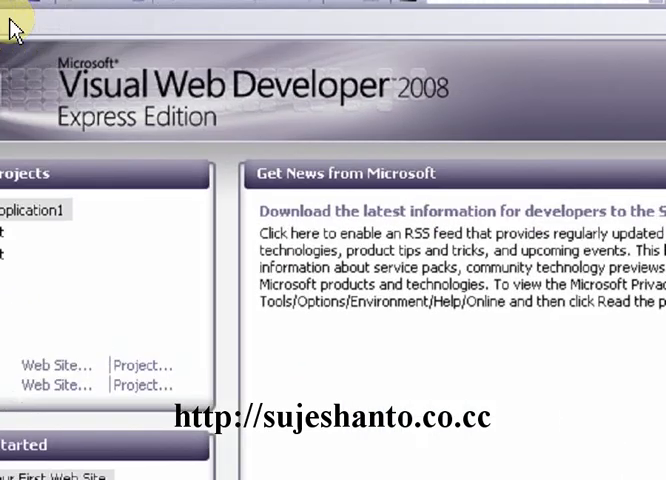
Step: Create a new ASP.NET Web Application project named demo 1 via File > New Project
{"action": "left_click", "coordinate": [24, 40]}
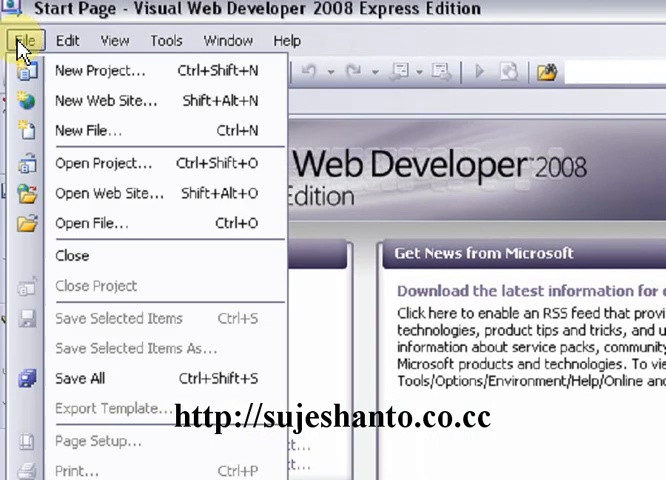
{"action": "left_click", "coordinate": [100, 70]}
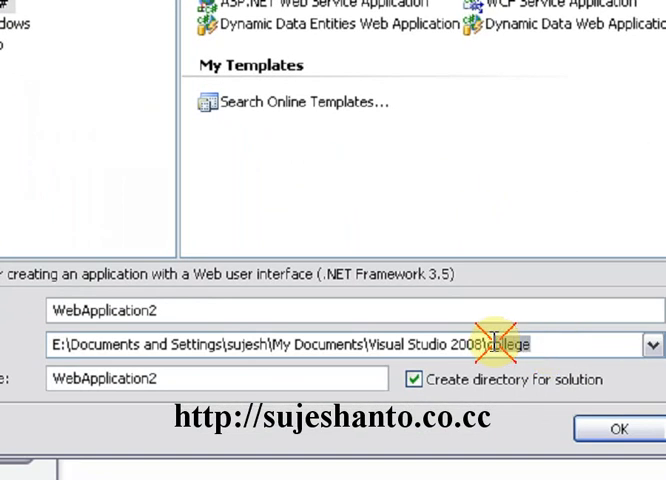
{"action": "type", "text": "demo 1"}
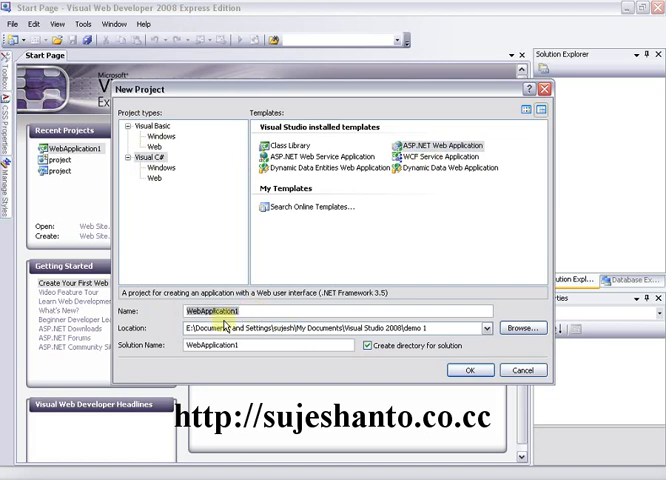
{"action": "type", "text": "demo 1"}
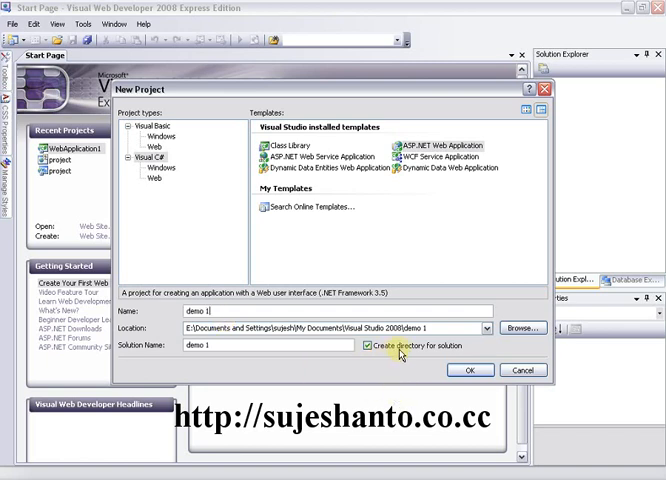
{"action": "mouse_move", "coordinate": [470, 348]}
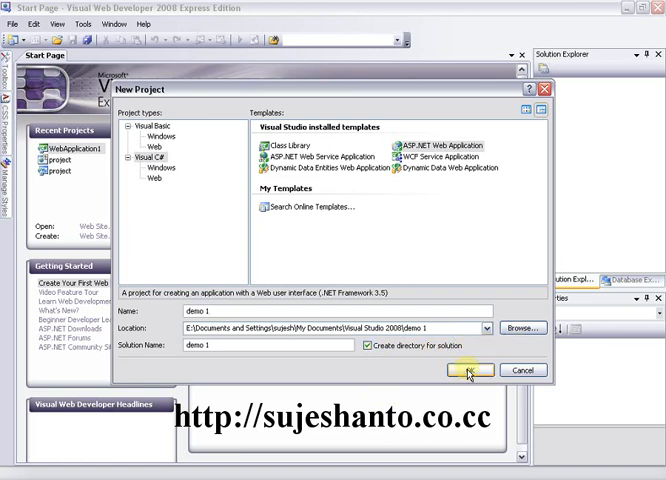
{"action": "left_click", "coordinate": [470, 372]}
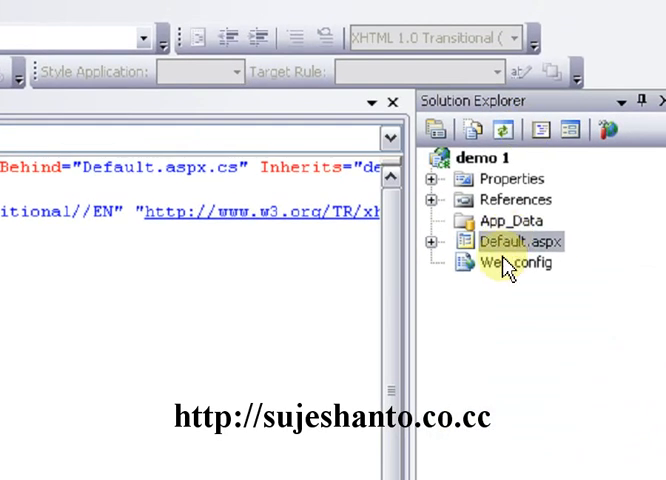
Step: Select Default.aspx in Solution Explorer and show the Database Explorer's Data Connections list
{"action": "left_click", "coordinate": [512, 240]}
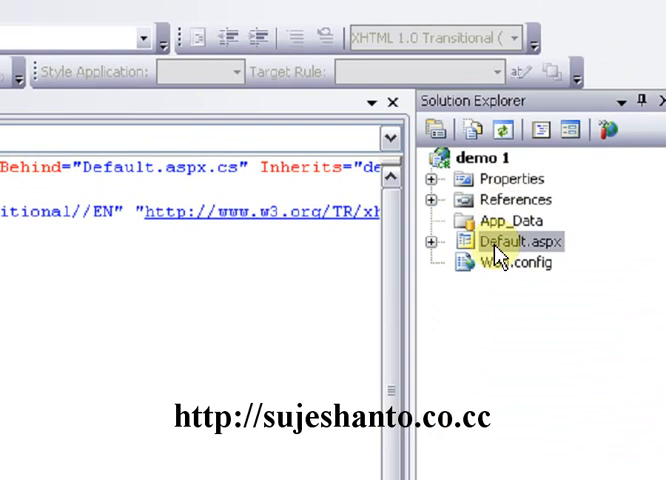
{"action": "left_click", "coordinate": [516, 262]}
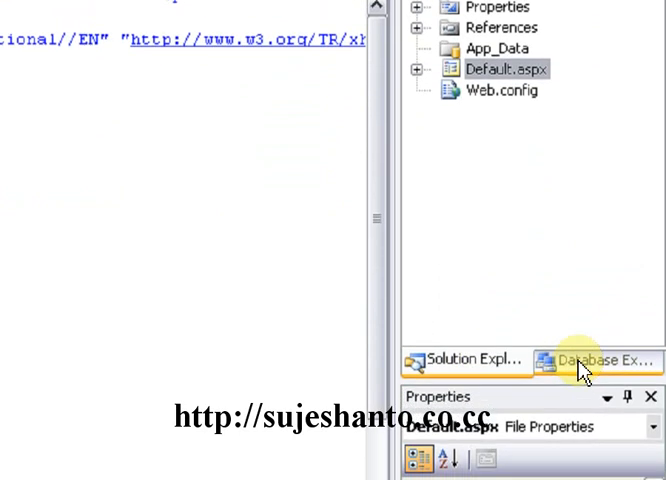
{"action": "left_click", "coordinate": [590, 360]}
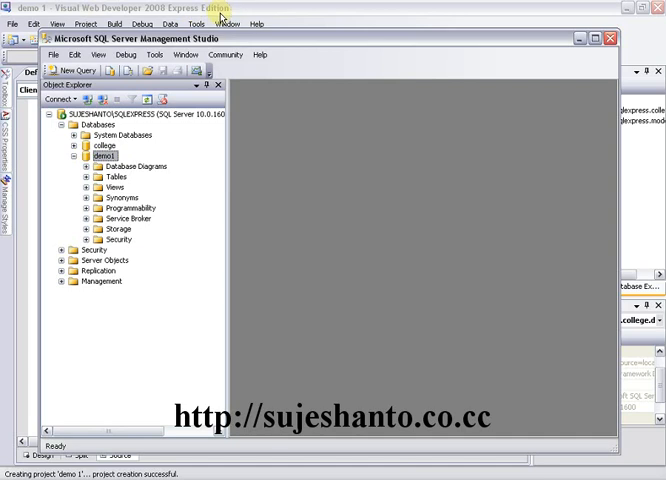
{"action": "mouse_move", "coordinate": [220, 14]}
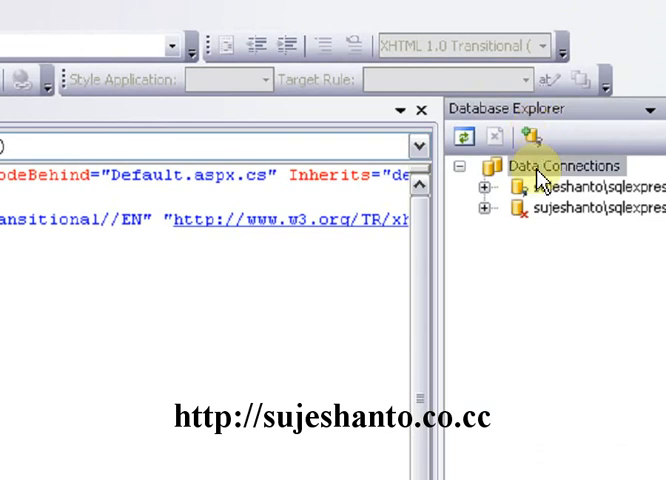
Step: Start a new data connection to server localhost\SQLExpress from the Data Connections list
{"action": "right_click", "coordinate": [568, 164]}
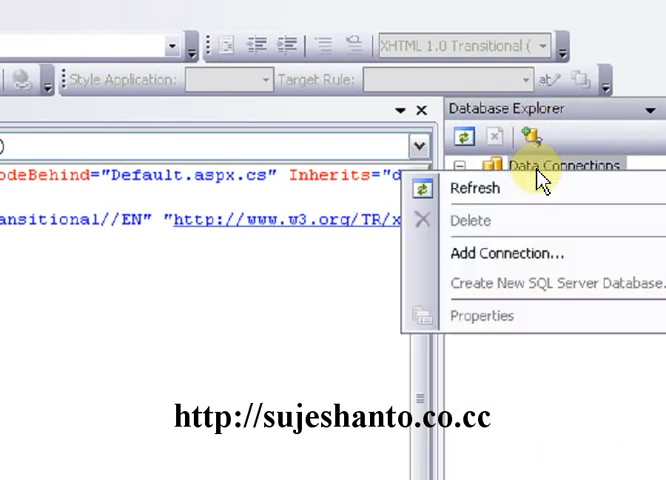
{"action": "mouse_move", "coordinate": [510, 252]}
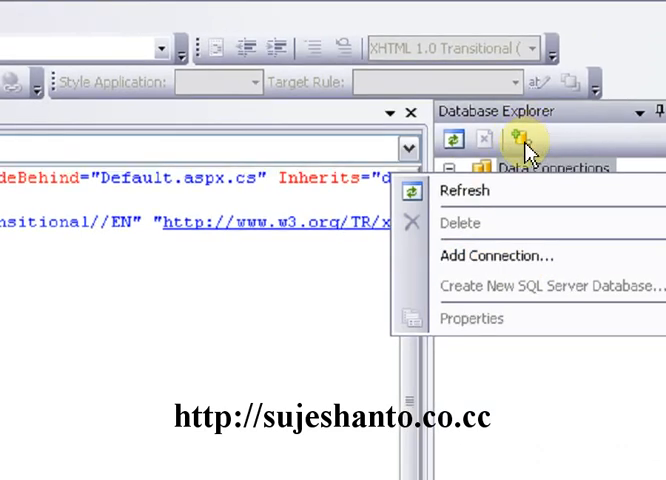
{"action": "mouse_move", "coordinate": [476, 256]}
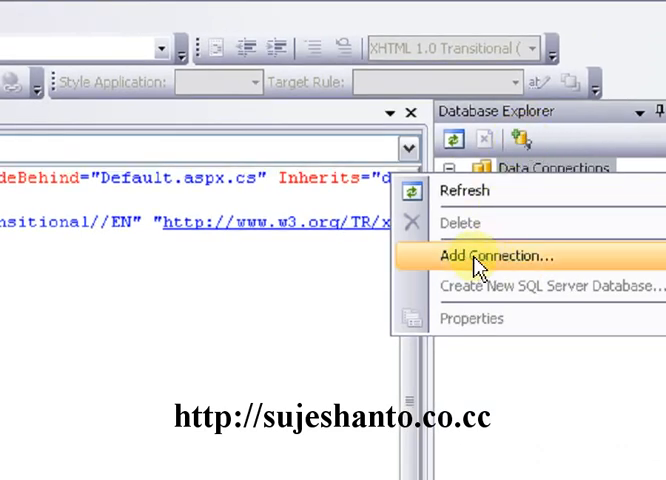
{"action": "left_click", "coordinate": [504, 256]}
{"action": "type", "text": "localhost"}
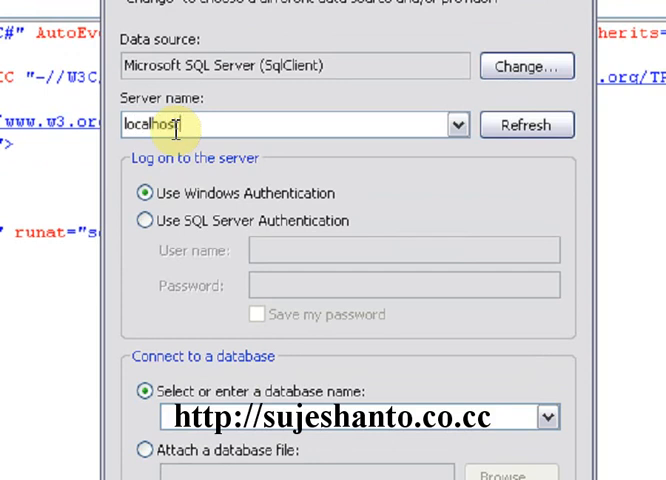
{"action": "type", "text": "\\SQ"}
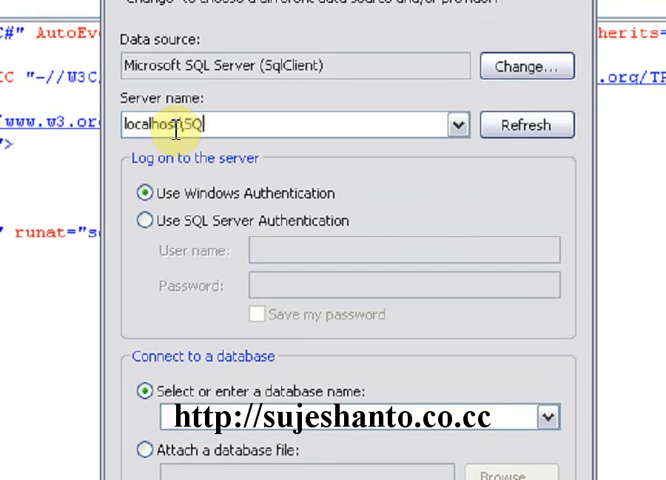
{"action": "type", "text": "E"}
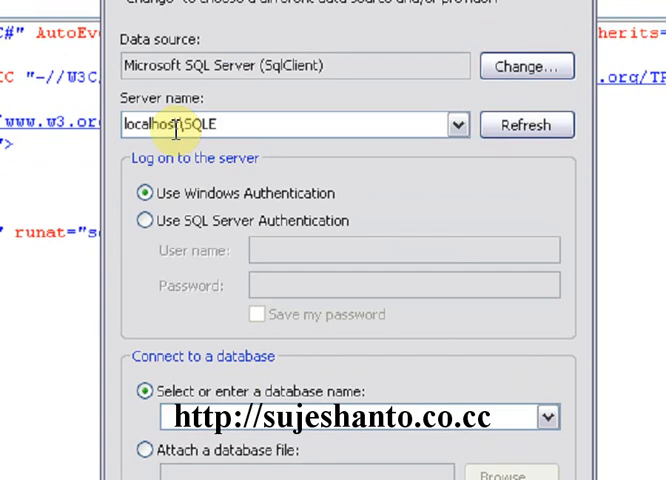
{"action": "type", "text": "x"}
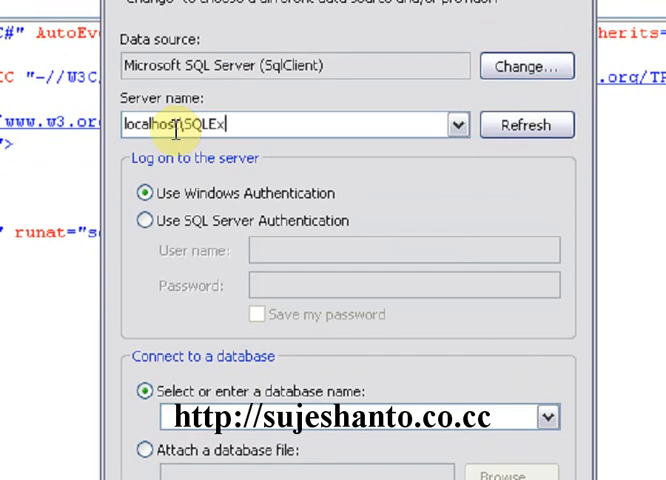
{"action": "type", "text": "press"}
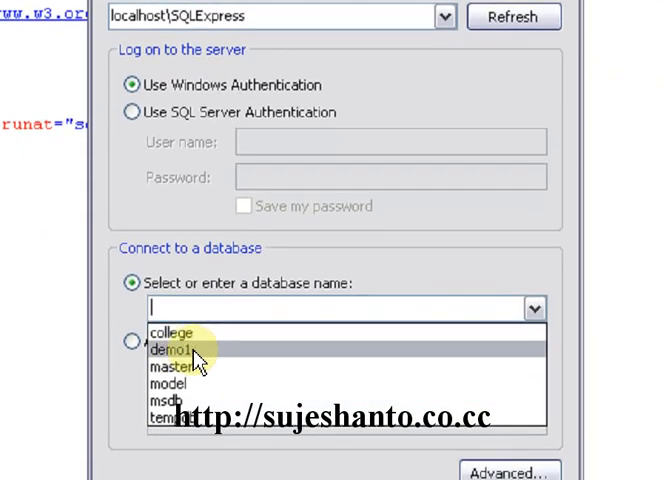
Step: Select the demo1 database, confirm the test connection succeeds and save the connection
{"action": "left_click", "coordinate": [172, 350]}
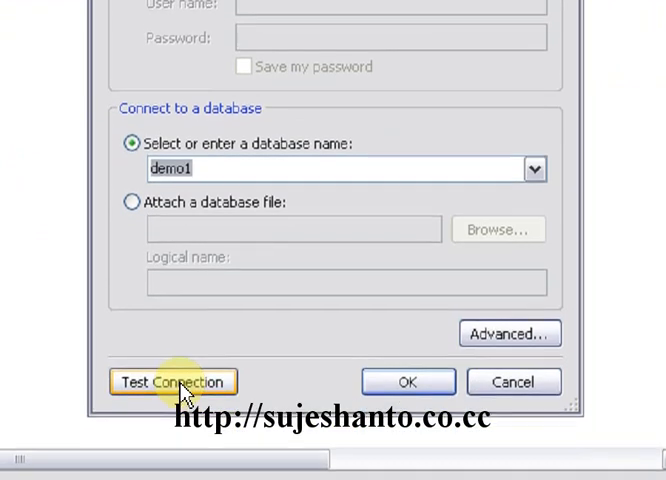
{"action": "left_click", "coordinate": [172, 380]}
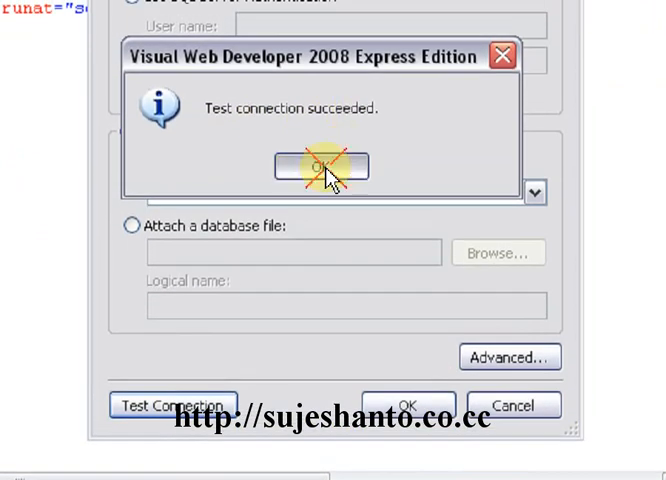
{"action": "left_click", "coordinate": [320, 166]}
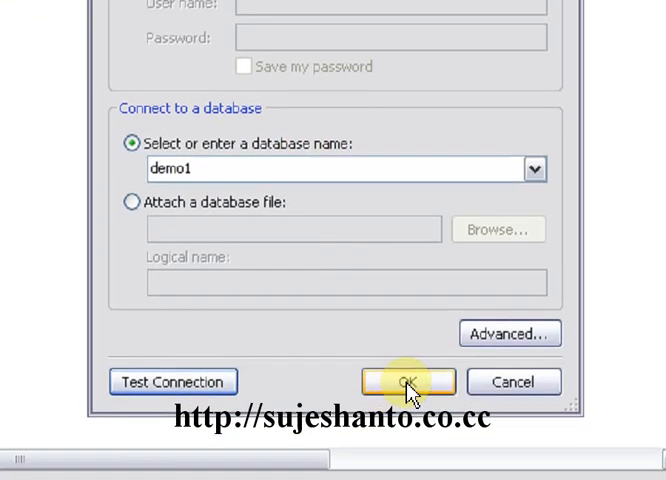
{"action": "left_click", "coordinate": [404, 380]}
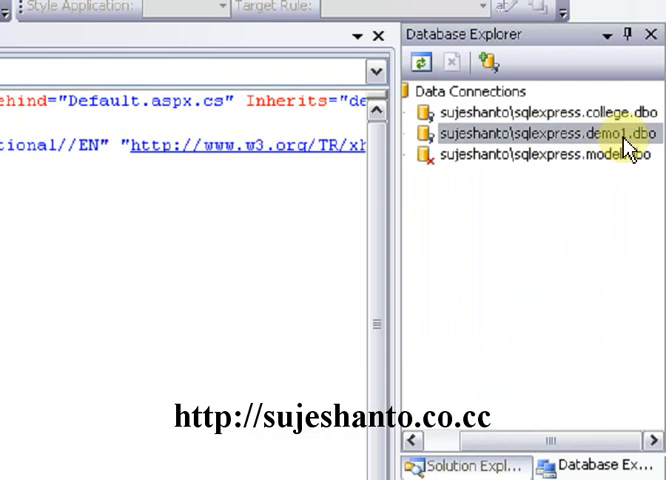
{"action": "left_click", "coordinate": [548, 132]}
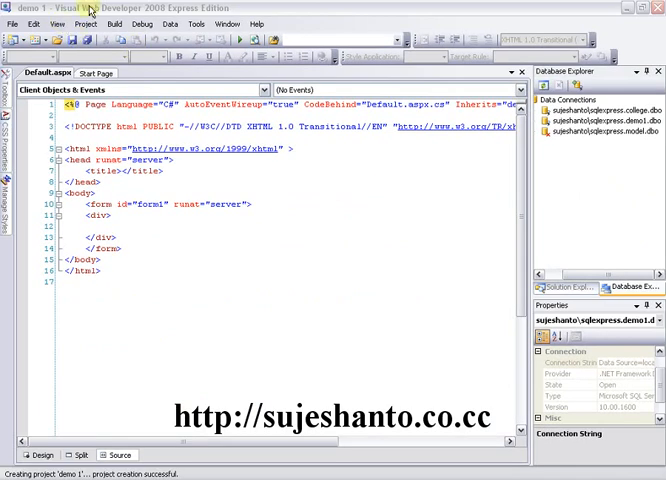
{"action": "left_click", "coordinate": [600, 126]}
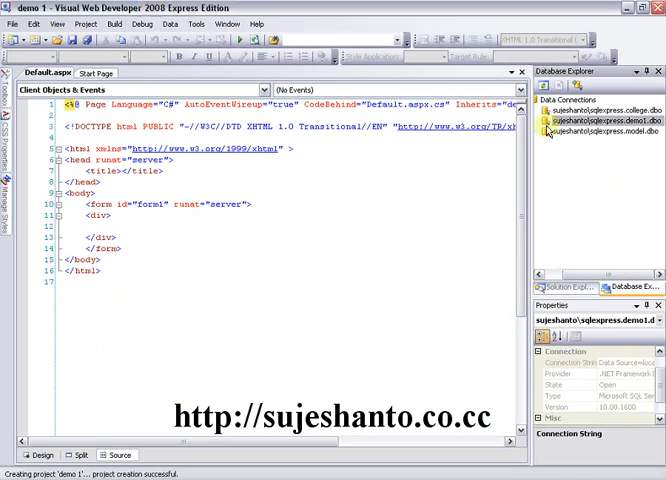